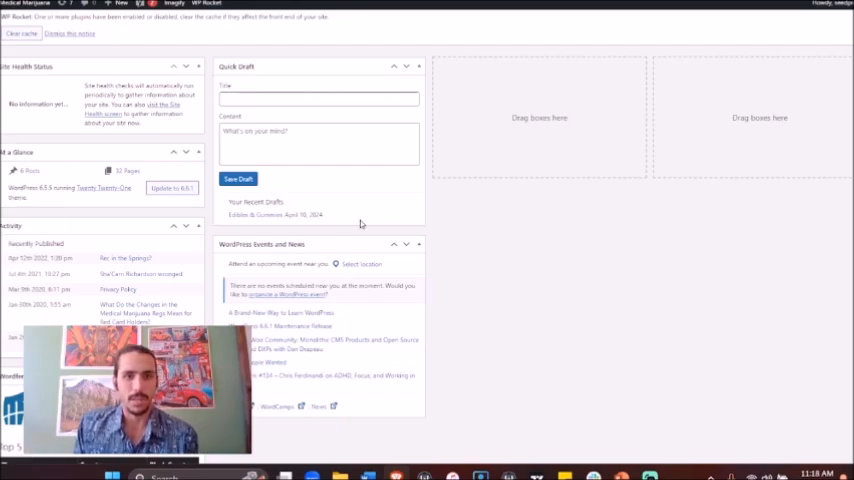
mouse_move(528, 231)
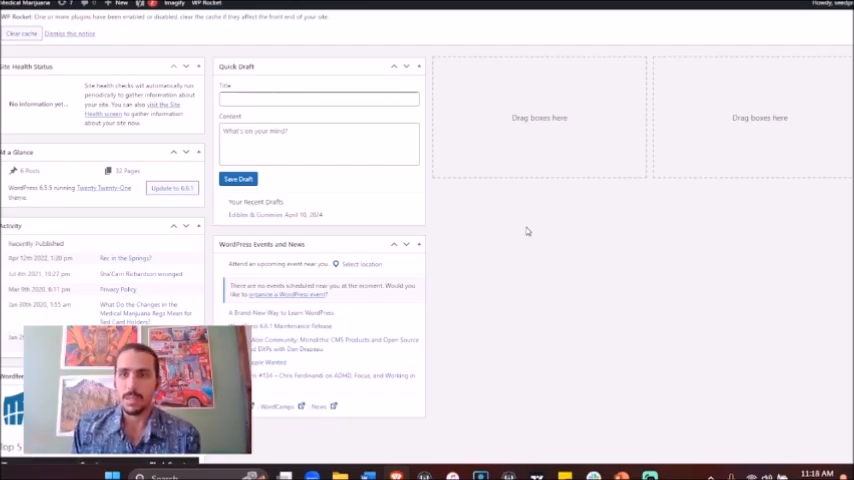
mouse_move(546, 234)
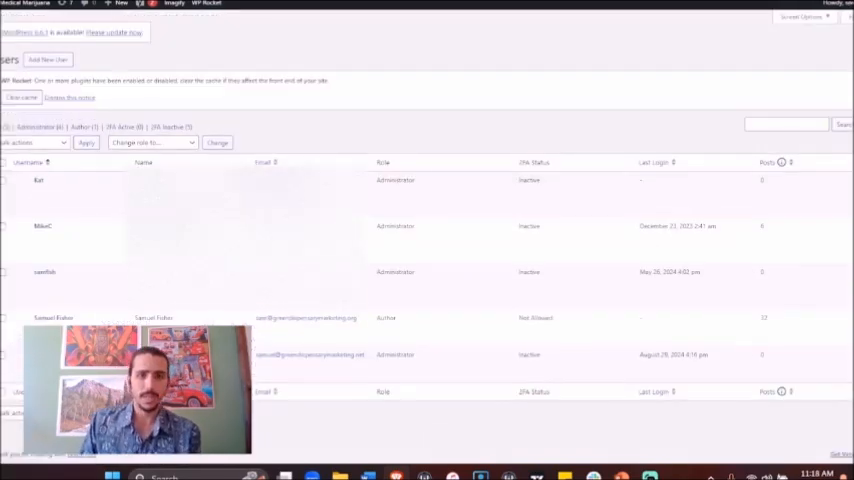
mouse_move(45, 272)
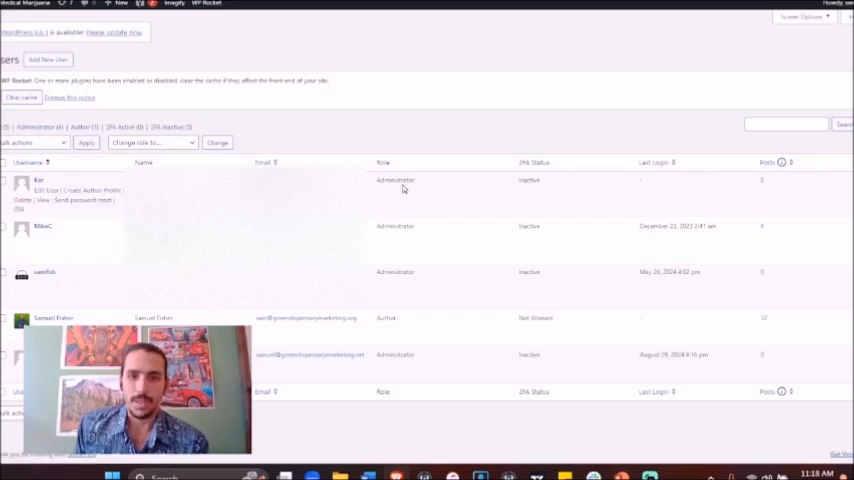
Step: Open the Plugins page listing installed plugins with new versions available
double_click(395, 180)
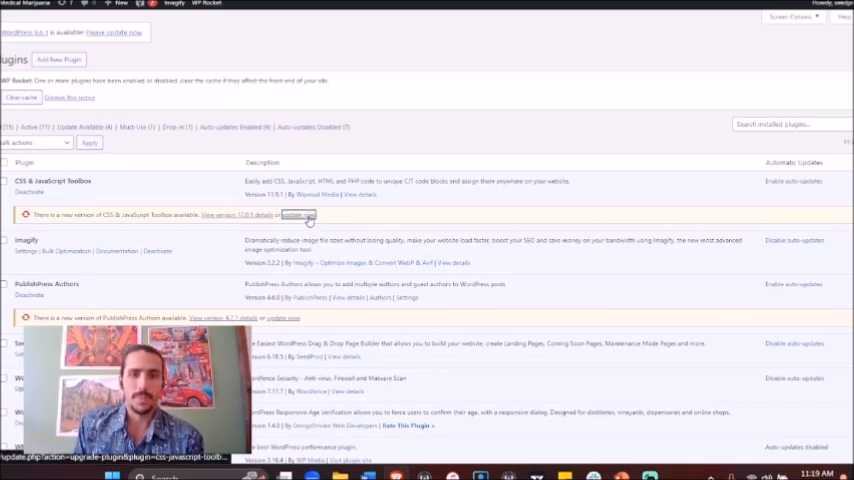
Step: Update CSS & JavaScript Toolbox to its new version
click(297, 215)
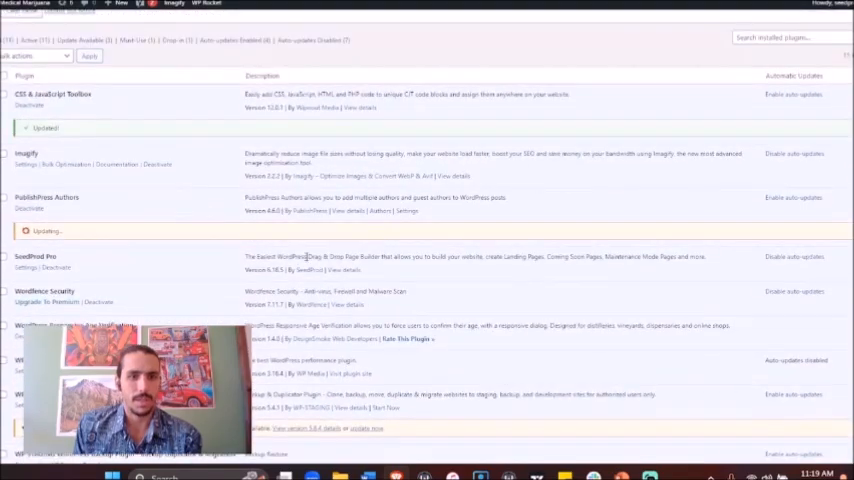
Step: Start the WP STAGING PRO - Backup Duplicator & Migration update from its notice
scroll(down, 3)
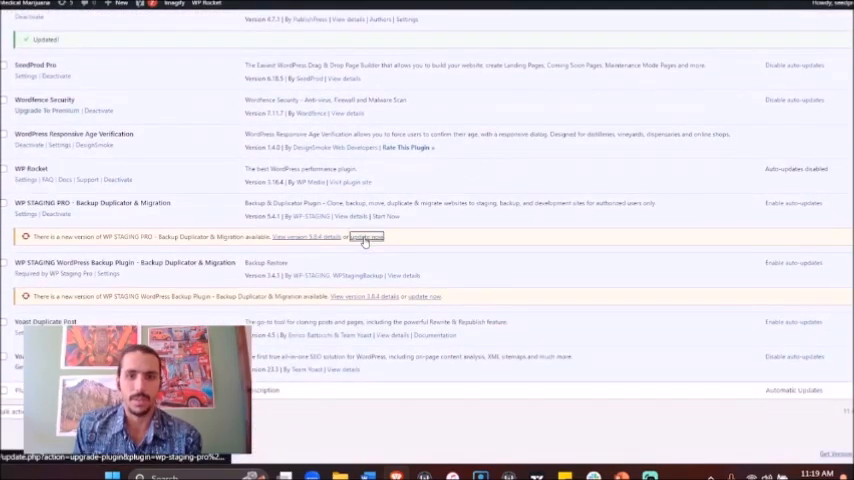
click(366, 237)
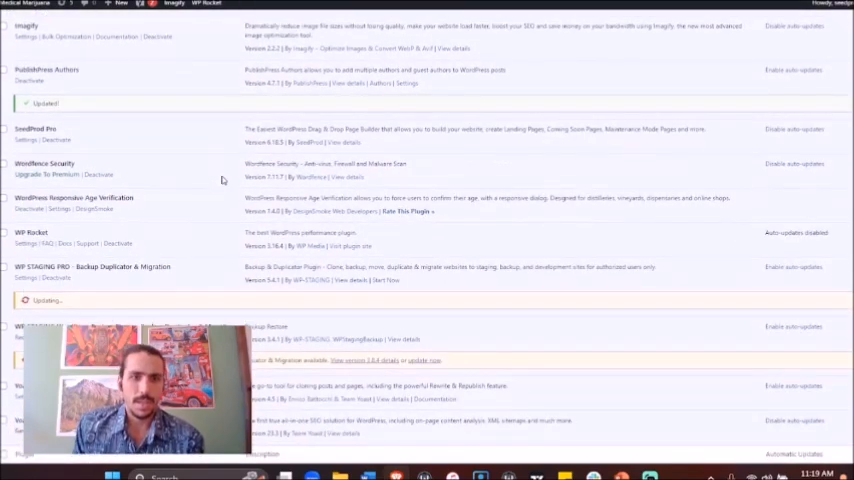
mouse_move(205, 233)
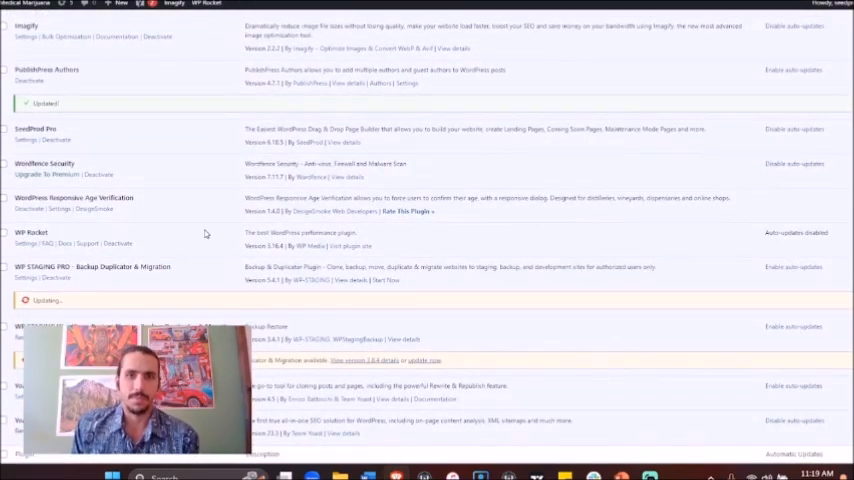
scroll(down, 3)
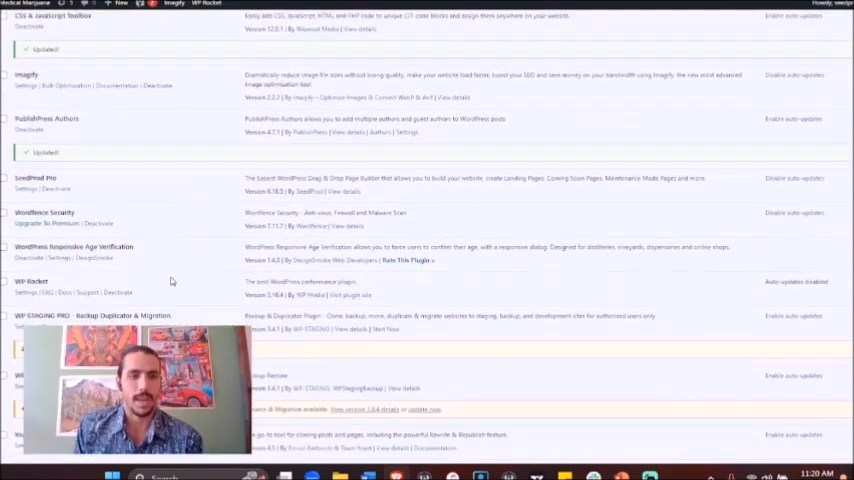
scroll(down, 3)
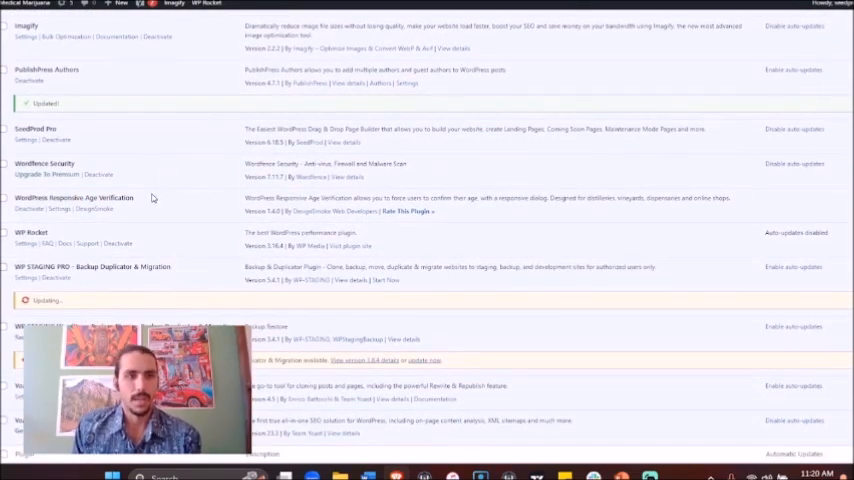
mouse_move(184, 207)
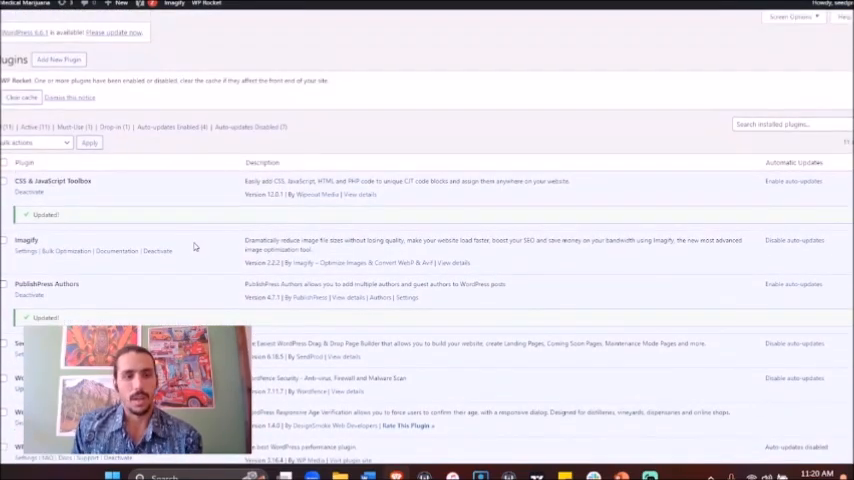
mouse_move(237, 149)
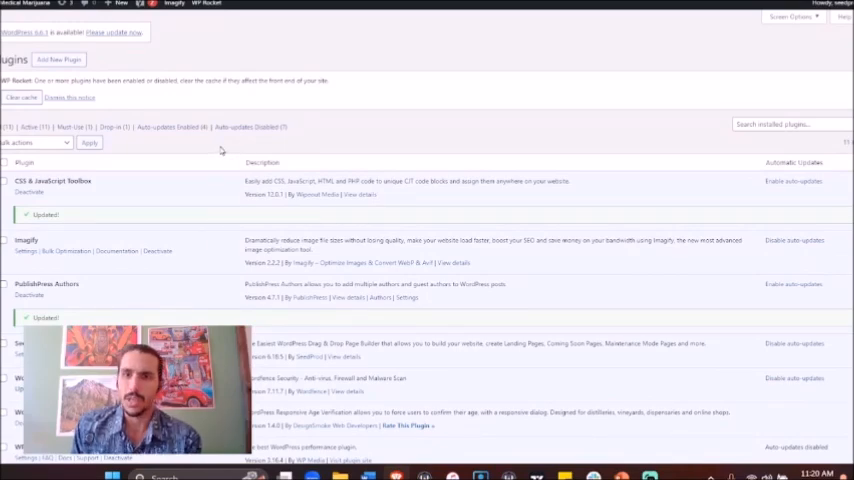
mouse_move(210, 138)
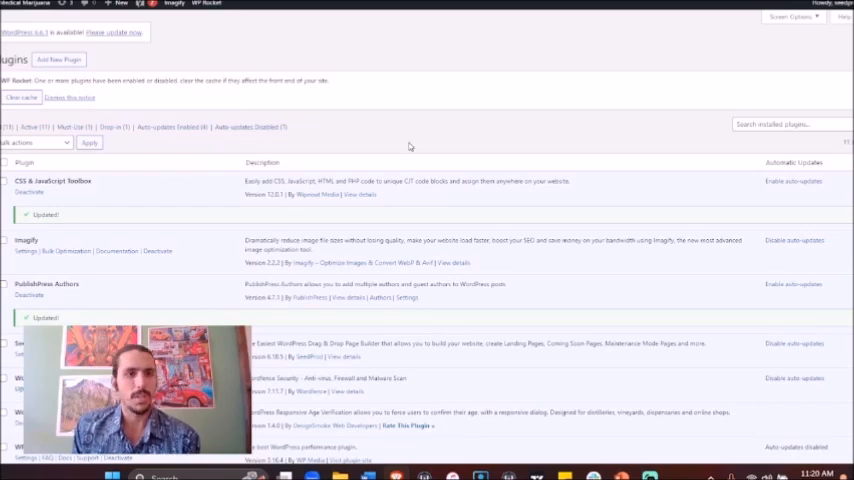
Step: Scroll the Plugins list to confirm WP STAGING PRO shows its newer version
scroll(down, 3)
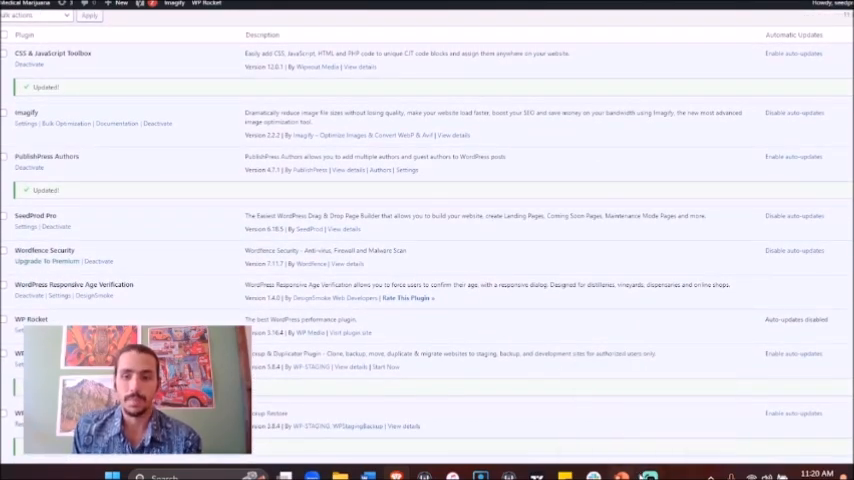